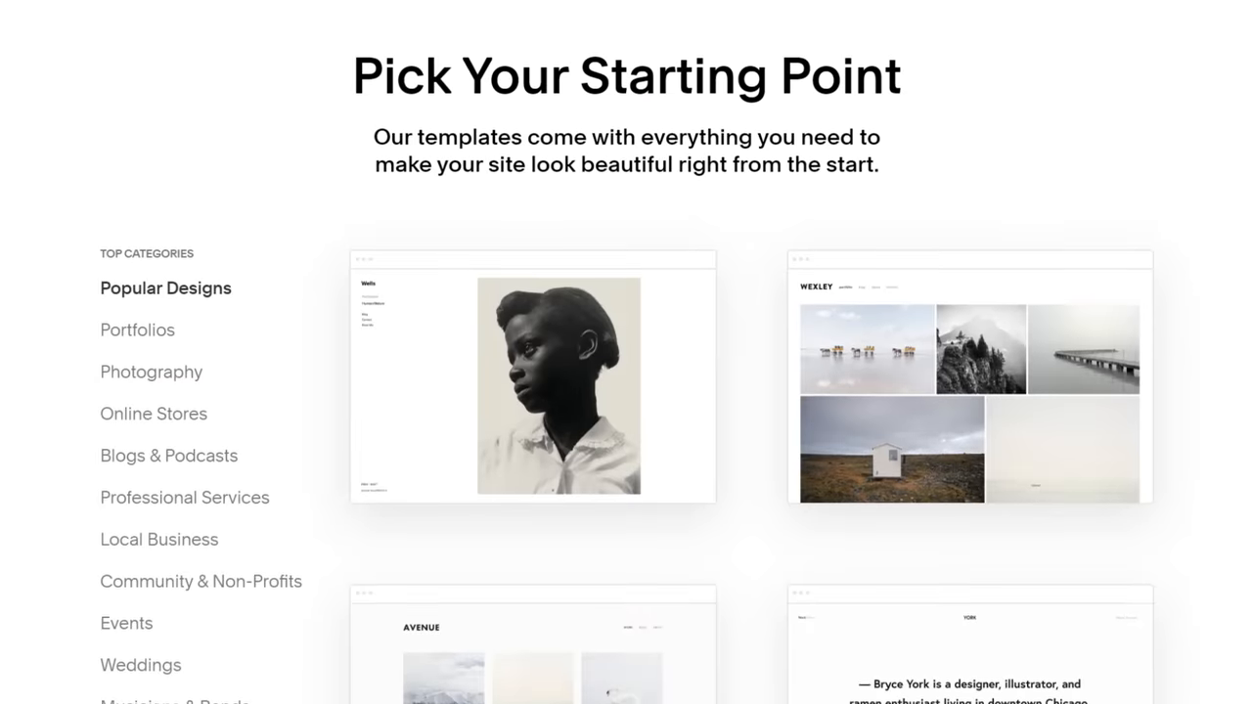
Step: Search the Squarespace help center for 'image' and open the Image Blocks guide
{"action": "scroll", "scroll_direction": "down", "scroll_amount": 3}
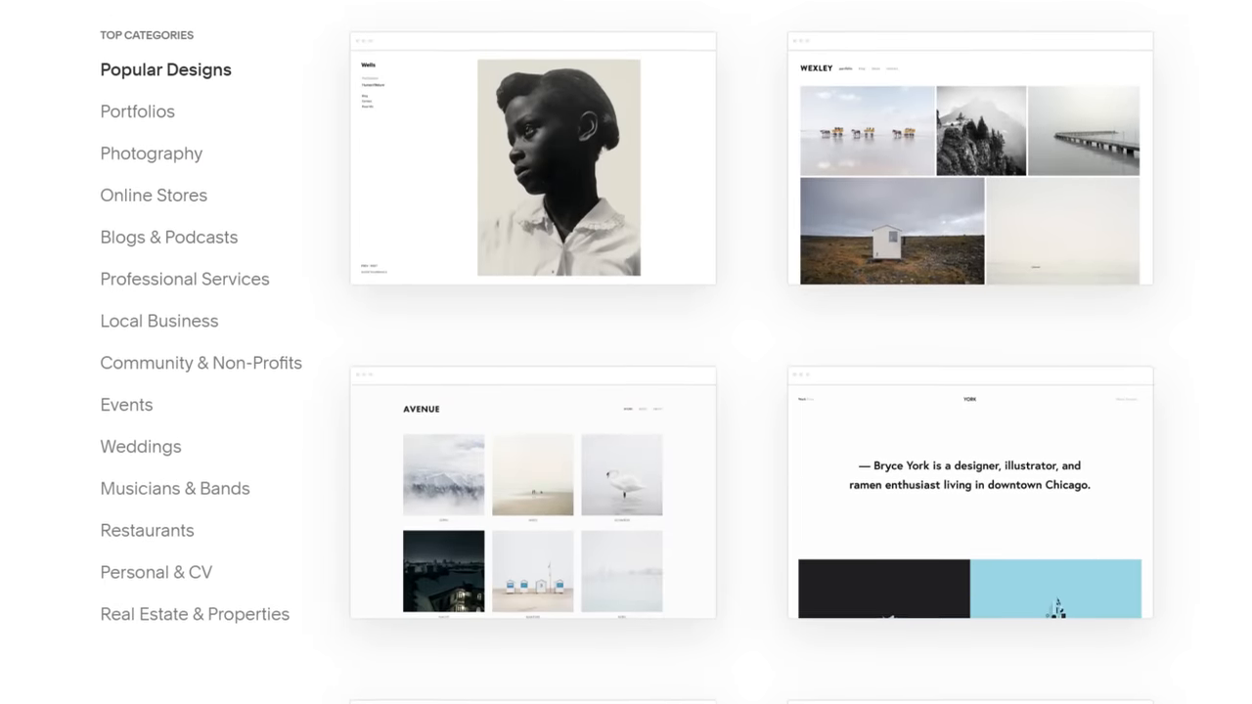
{"action": "scroll", "scroll_direction": "down", "scroll_amount": 3}
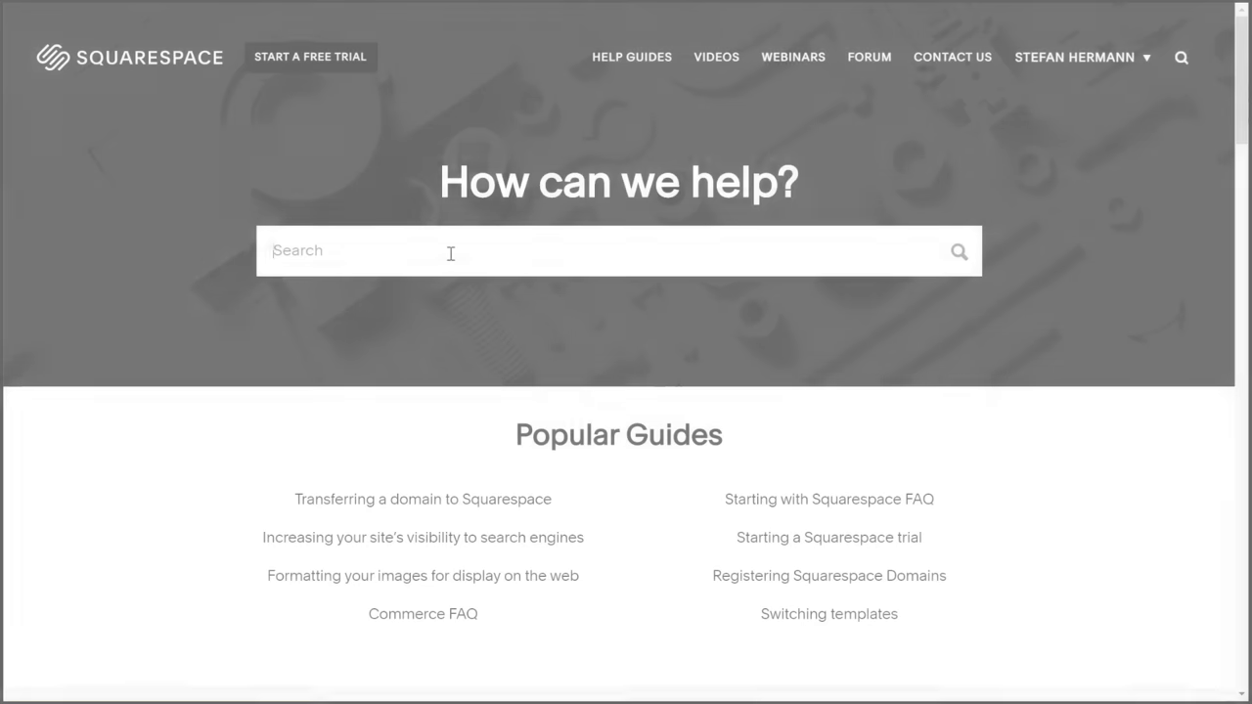
{"action": "type", "text": "image"}
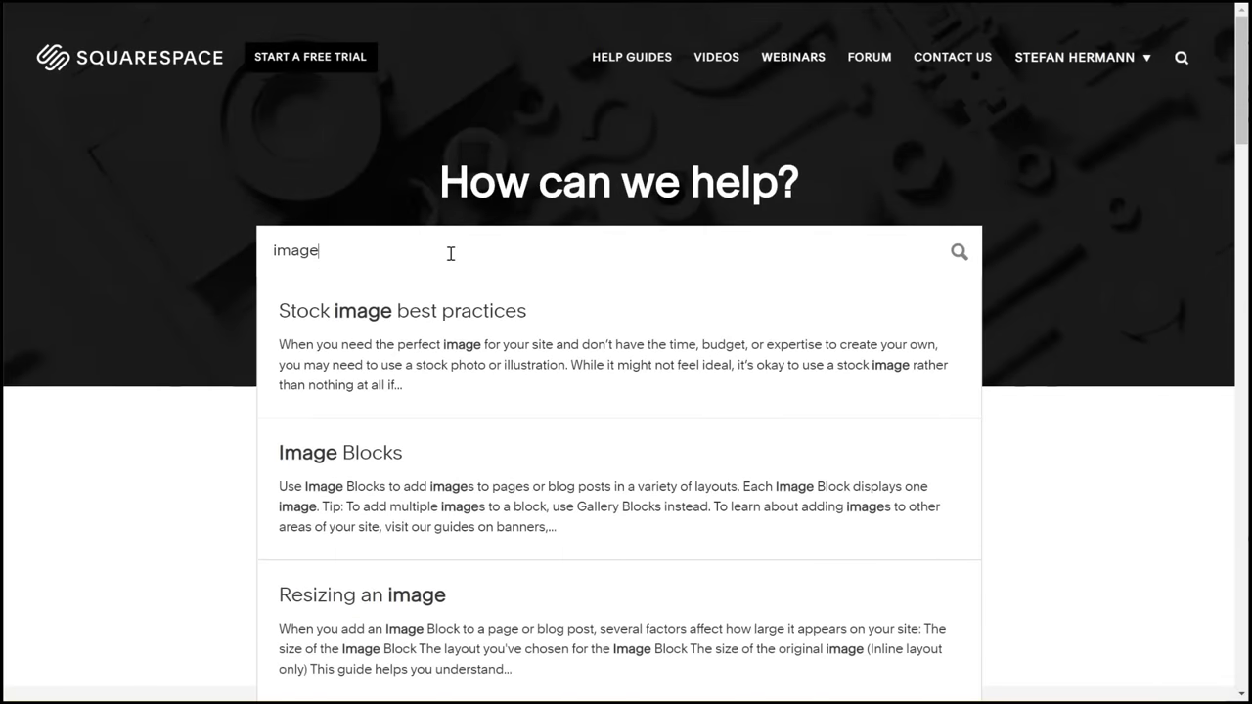
{"action": "left_click", "coordinate": [341, 452]}
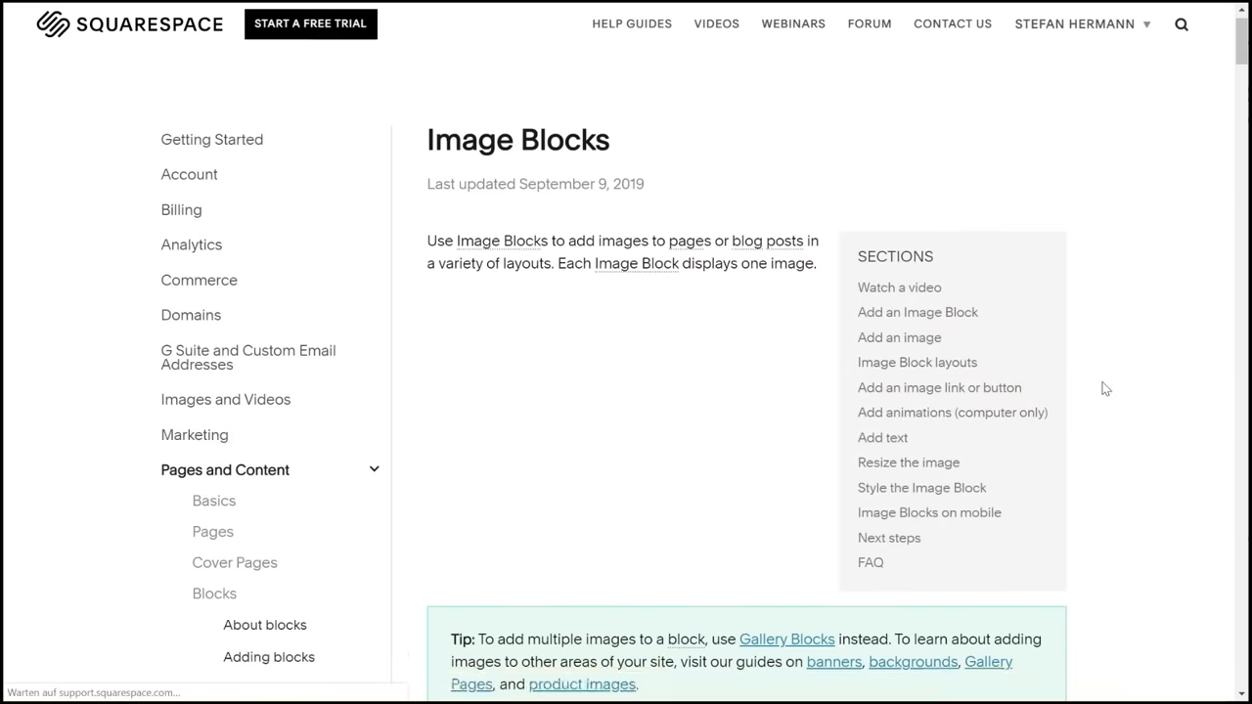
Step: Scroll the Image Blocks guide past its video, then return the browser to the squarespace.com homepage
{"action": "scroll", "scroll_direction": "down", "scroll_amount": 3}
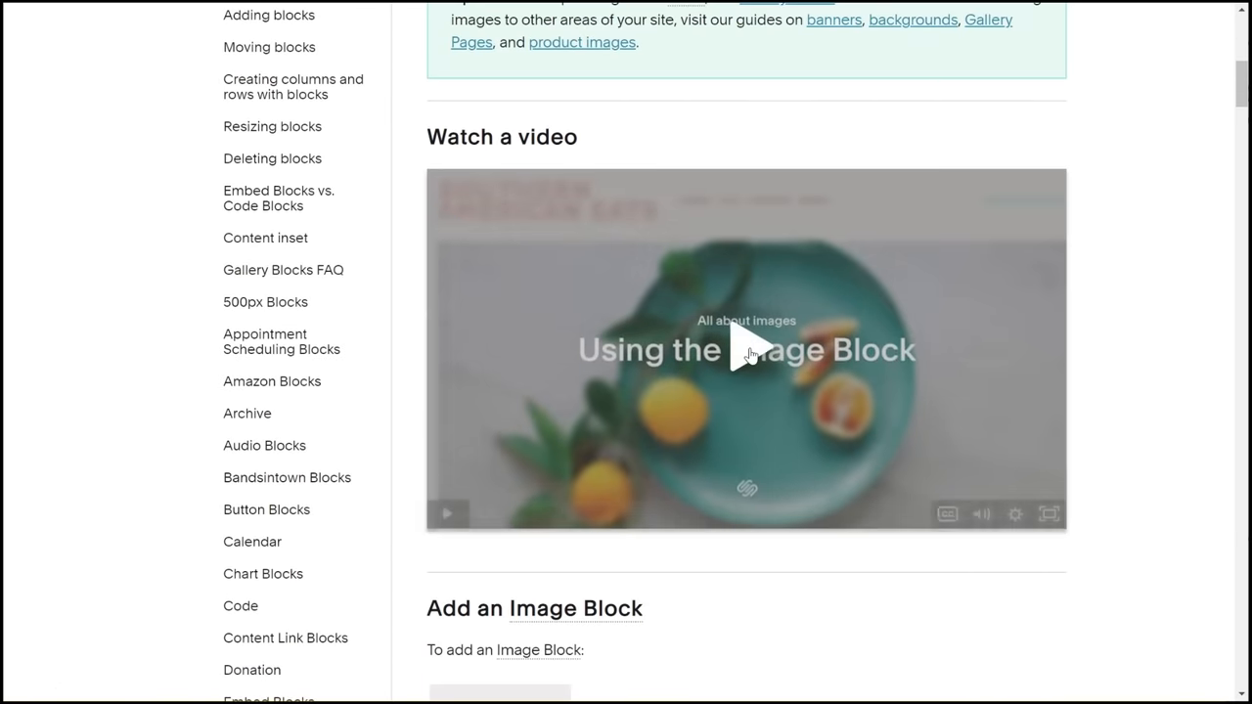
{"action": "left_click", "coordinate": [746, 354]}
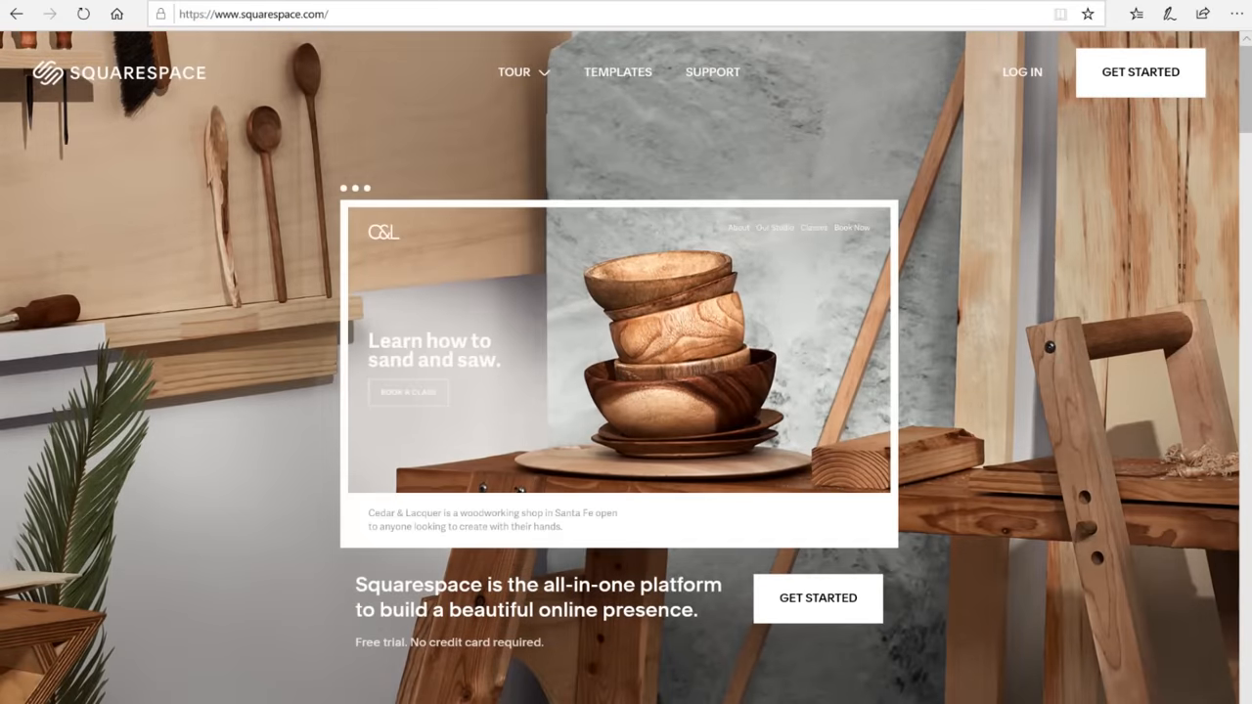
{"action": "left_click", "coordinate": [252, 13]}
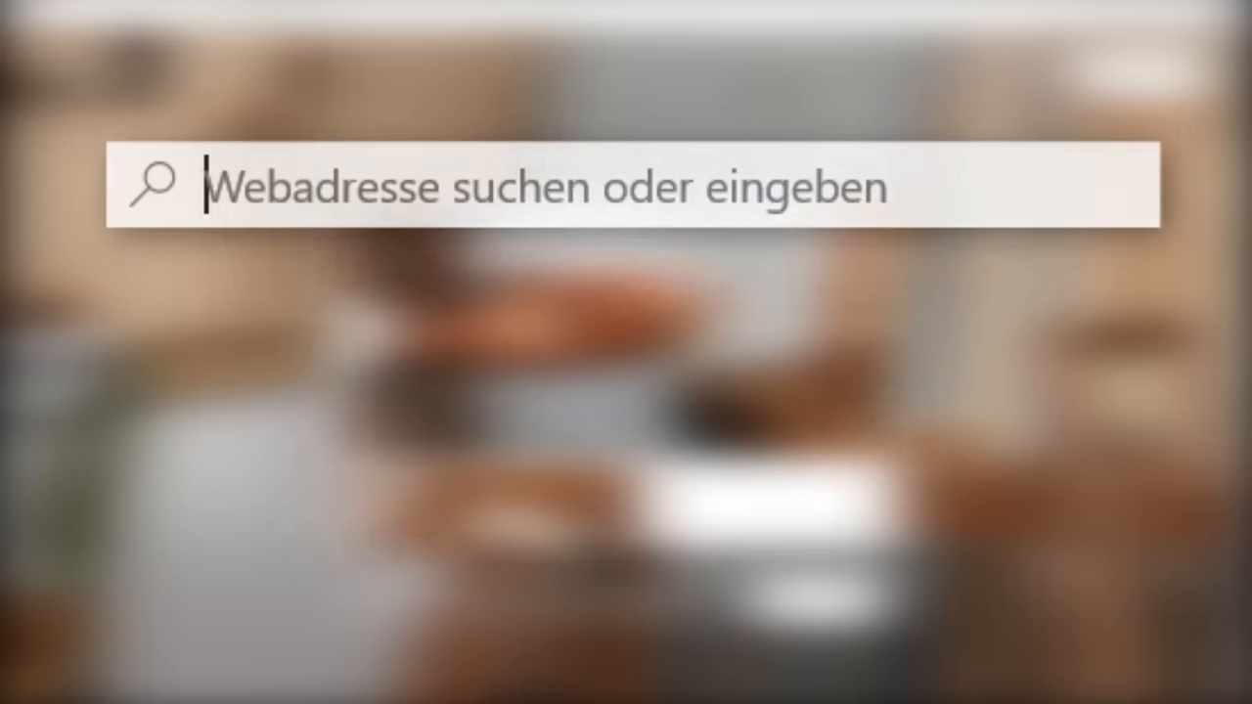